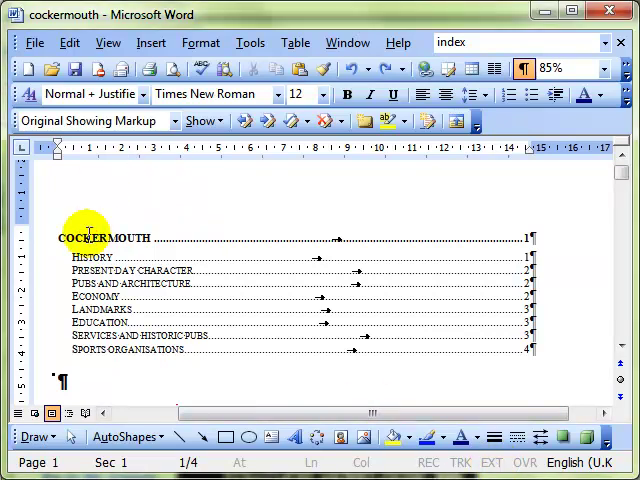
Place the cursor in the contents list and reach the Insert commands.
{"action": "left_click", "coordinate": [104, 238]}
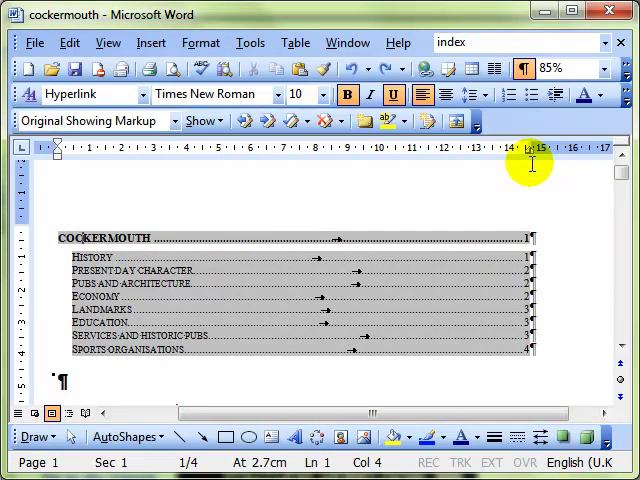
{"action": "mouse_move", "coordinate": [576, 184]}
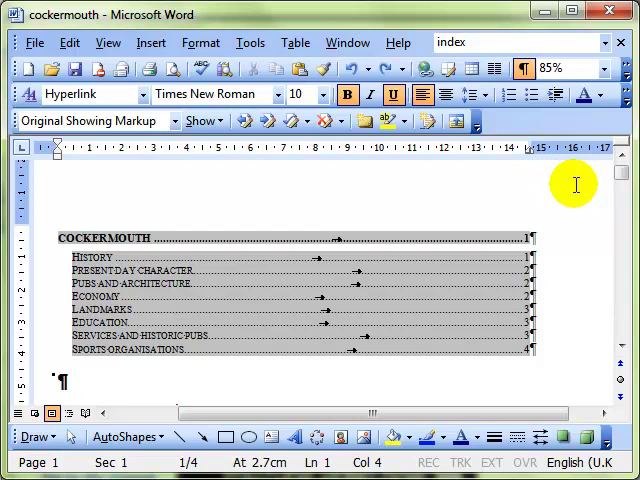
{"action": "left_click", "coordinate": [152, 42]}
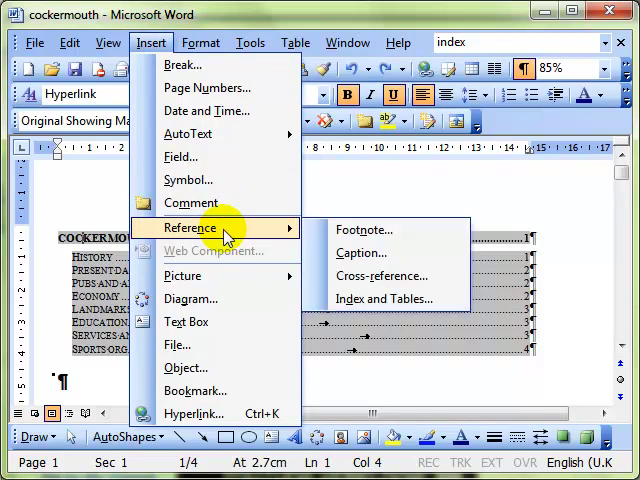
Reach Mark Entry from the Index tab of Index and Tables.
{"action": "left_click", "coordinate": [384, 298]}
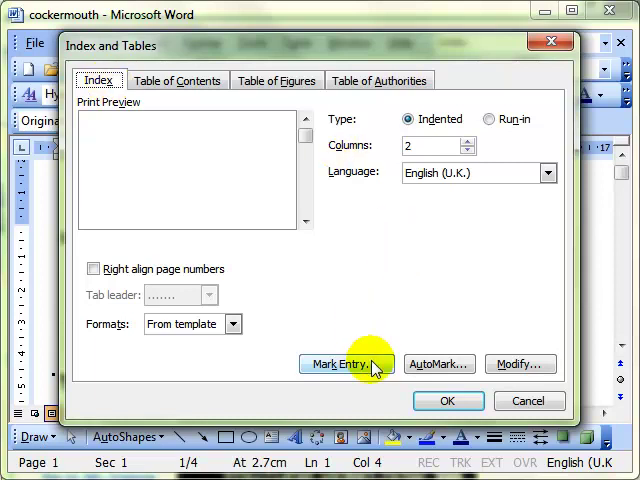
{"action": "left_click", "coordinate": [348, 364]}
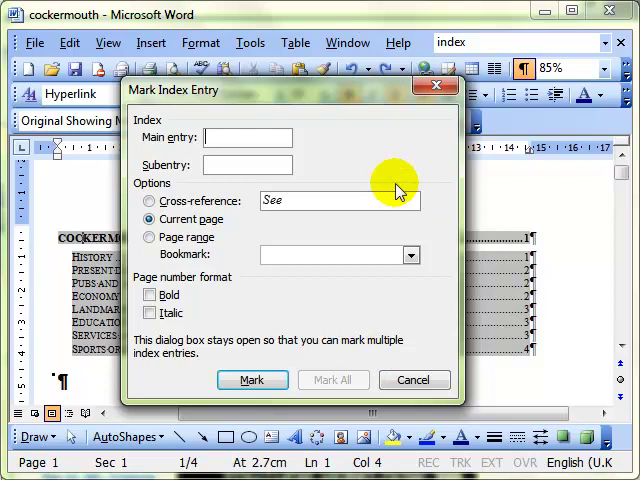
{"action": "mouse_move", "coordinate": [196, 120]}
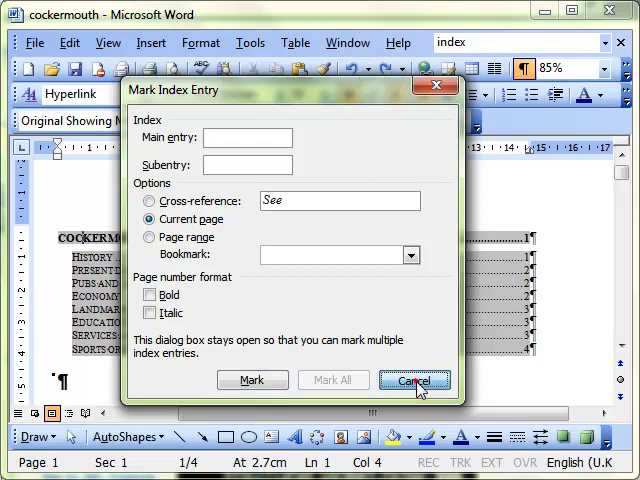
Mark all occurrences of the Cockermouth heading as index entries via Alt+Shift+X.
{"action": "left_click", "coordinate": [414, 380]}
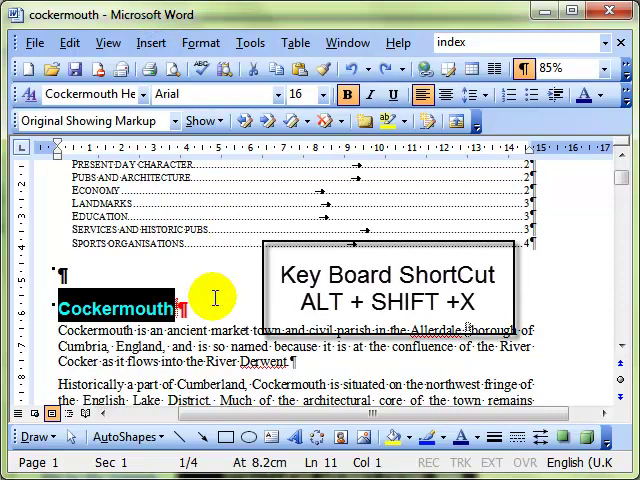
{"action": "key", "text": "alt+shift+x"}
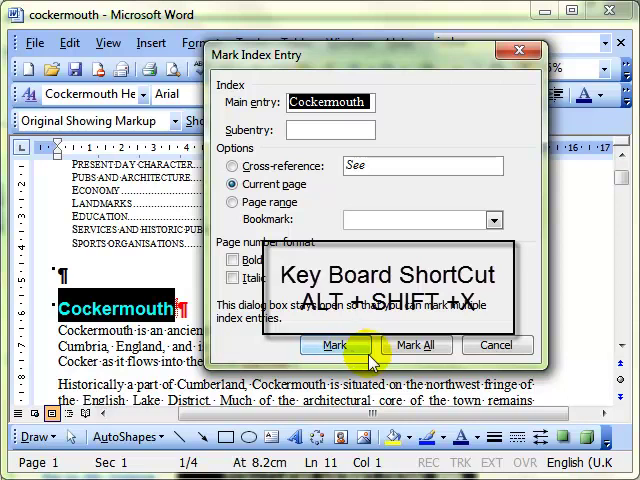
{"action": "left_click", "coordinate": [414, 344]}
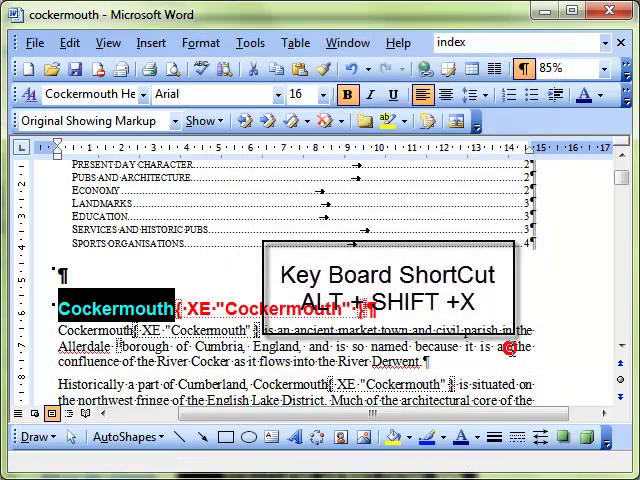
Leave the Mark Index Entry dialog and move down to the last page.
{"action": "left_click", "coordinate": [524, 68]}
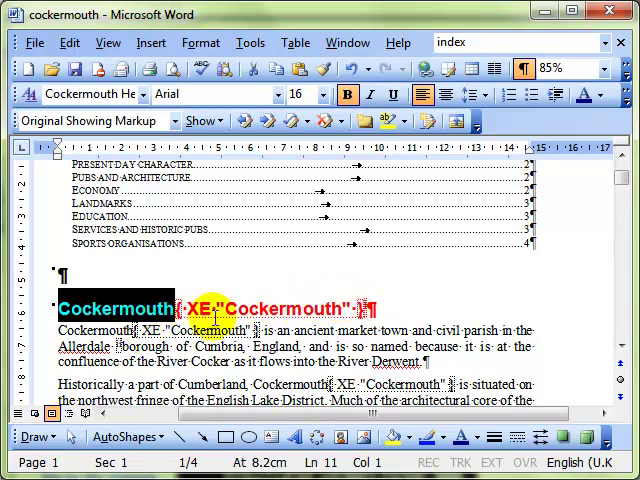
{"action": "mouse_move", "coordinate": [372, 308]}
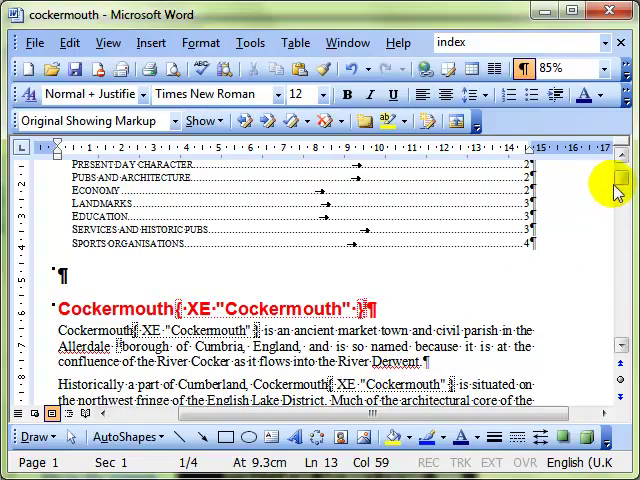
{"action": "scroll", "scroll_direction": "down", "scroll_amount": 3}
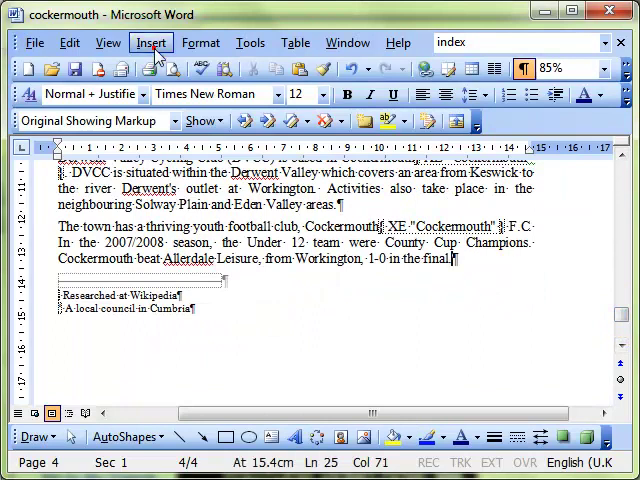
Insert a page break at the document end for a blank index page.
{"action": "left_click", "coordinate": [152, 42]}
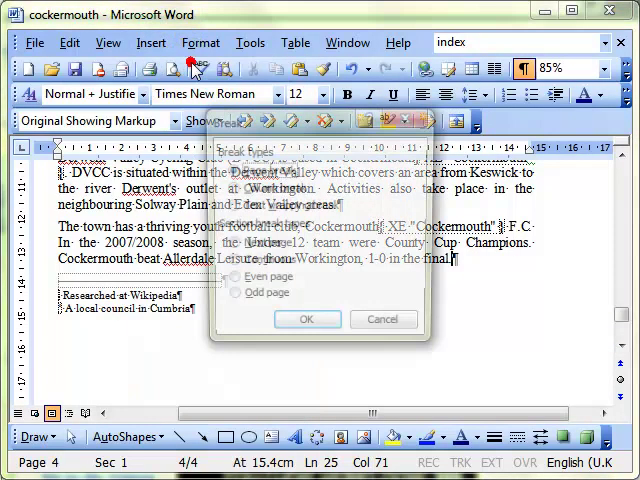
{"action": "left_click", "coordinate": [308, 320]}
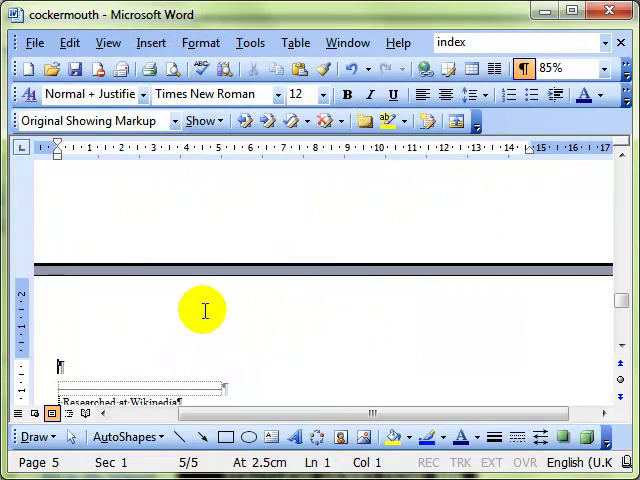
{"action": "left_click", "coordinate": [152, 42]}
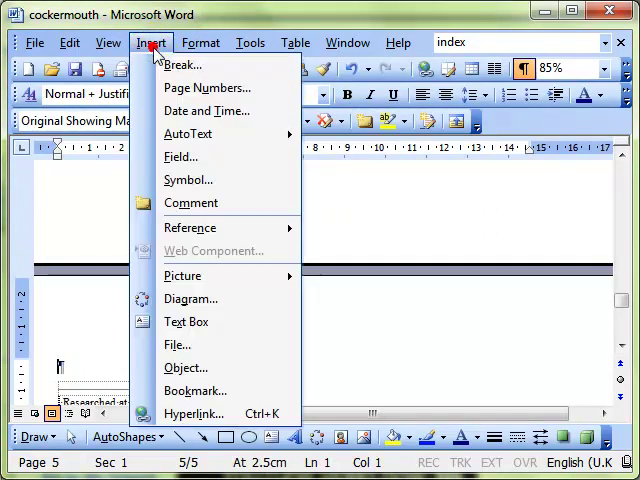
{"action": "mouse_move", "coordinate": [180, 156]}
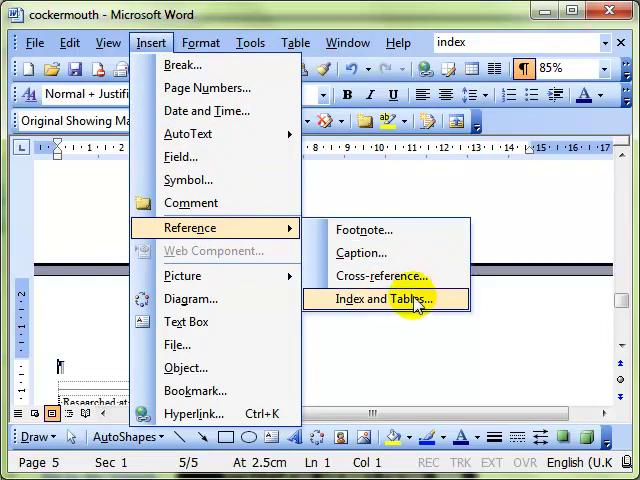
Generate the index on the new page using the Classic format.
{"action": "left_click", "coordinate": [382, 298]}
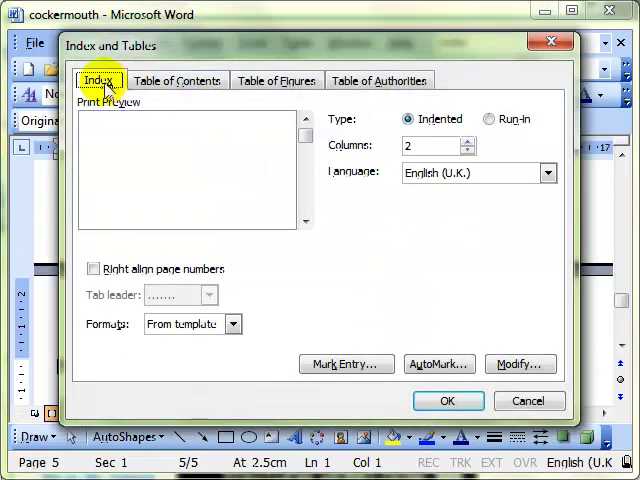
{"action": "mouse_move", "coordinate": [230, 318]}
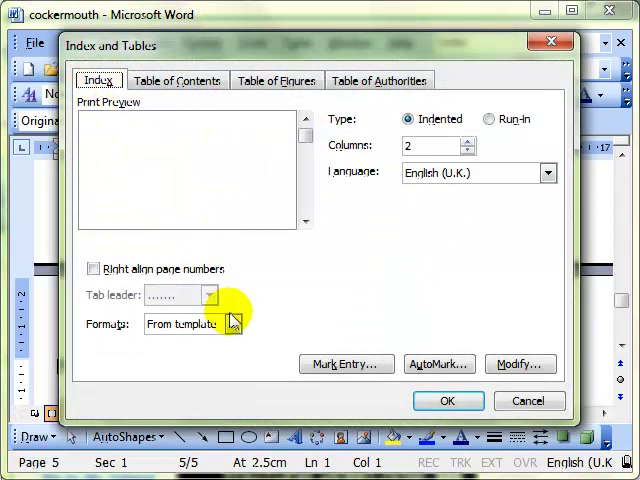
{"action": "left_click", "coordinate": [184, 324]}
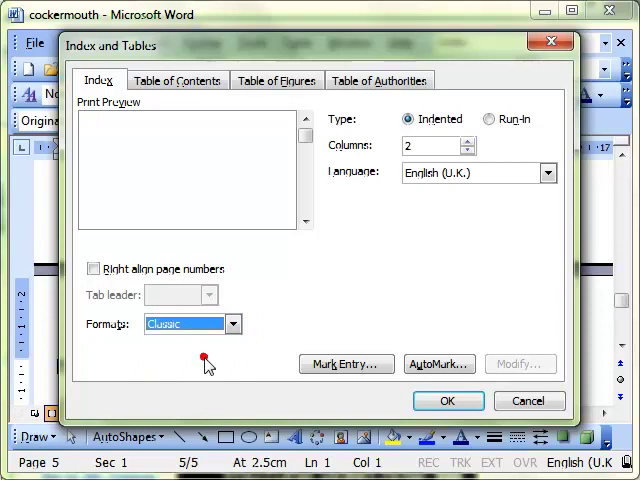
{"action": "left_click", "coordinate": [448, 400]}
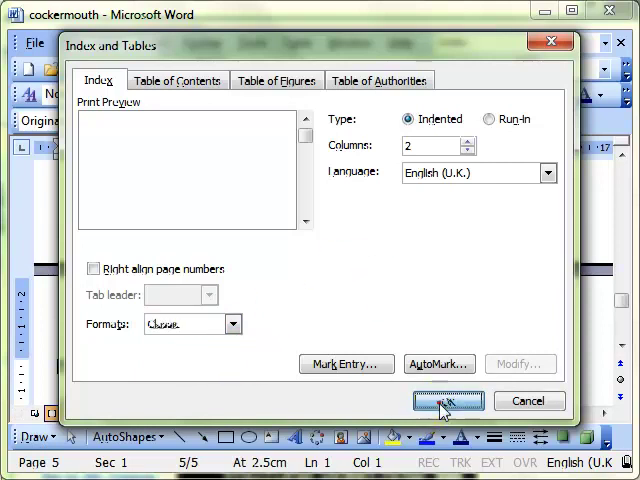
{"action": "left_click", "coordinate": [448, 400]}
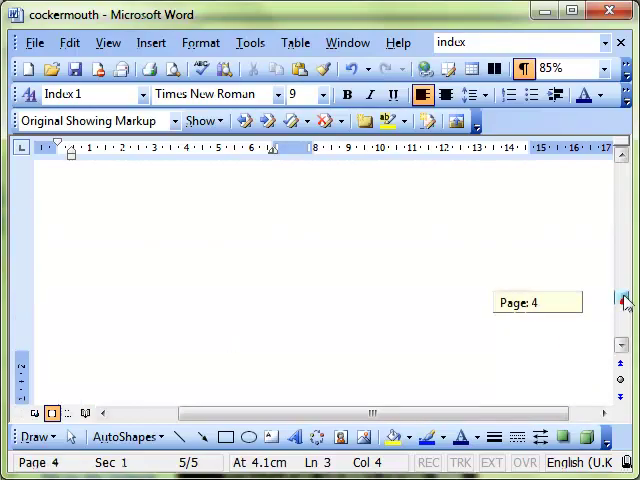
Mark the Present day character heading as an index entry.
{"action": "left_click_drag", "start_coordinate": [624, 302], "coordinate": [624, 184]}
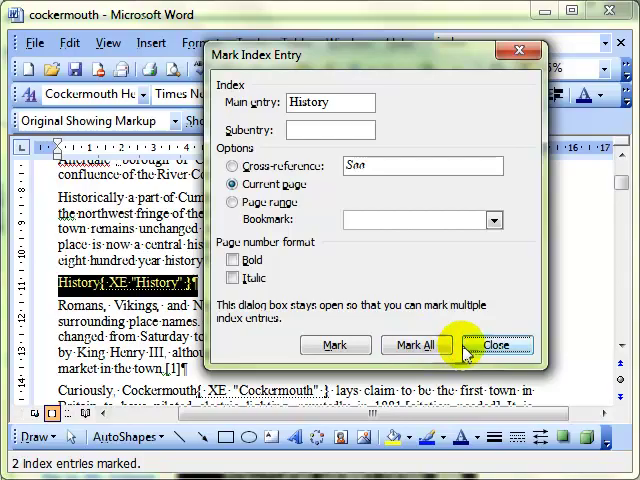
{"action": "left_click", "coordinate": [496, 344]}
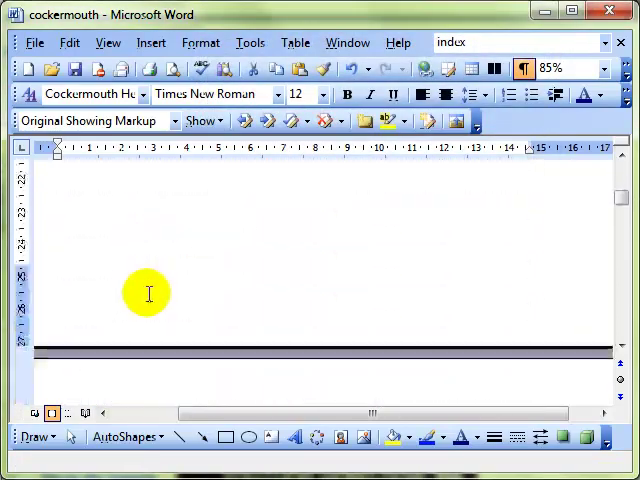
{"action": "scroll", "scroll_direction": "down", "scroll_amount": 3}
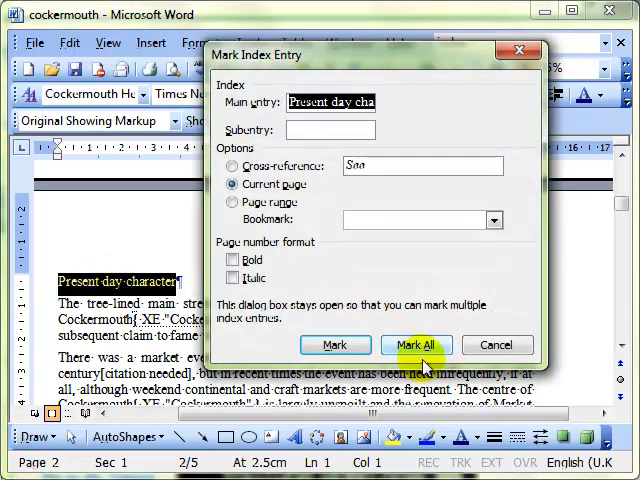
{"action": "left_click", "coordinate": [416, 344]}
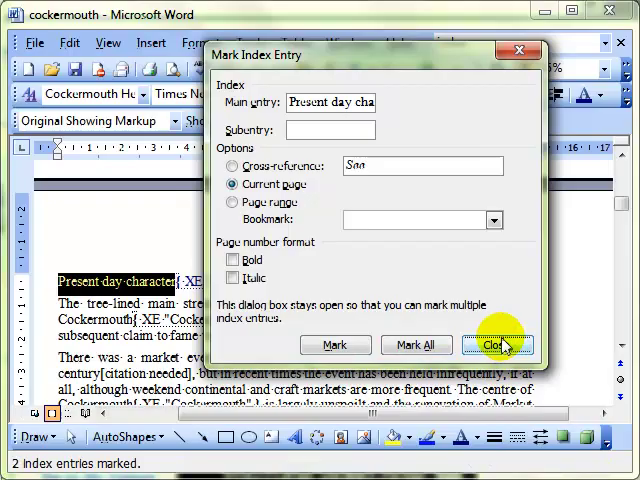
{"action": "left_click", "coordinate": [496, 344]}
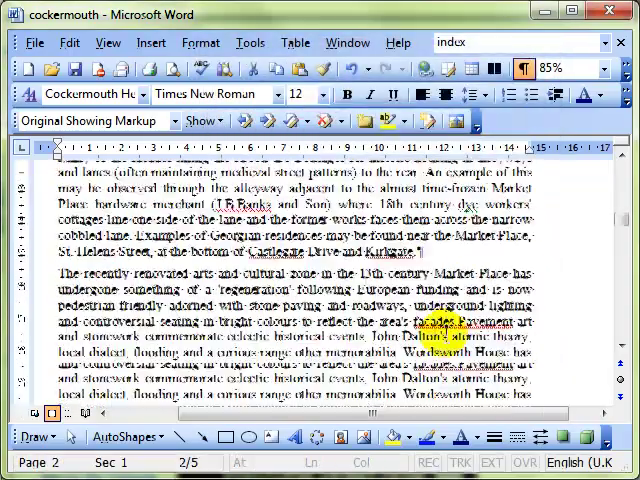
Mark the word historic as an index entry.
{"action": "scroll", "scroll_direction": "down", "scroll_amount": 3}
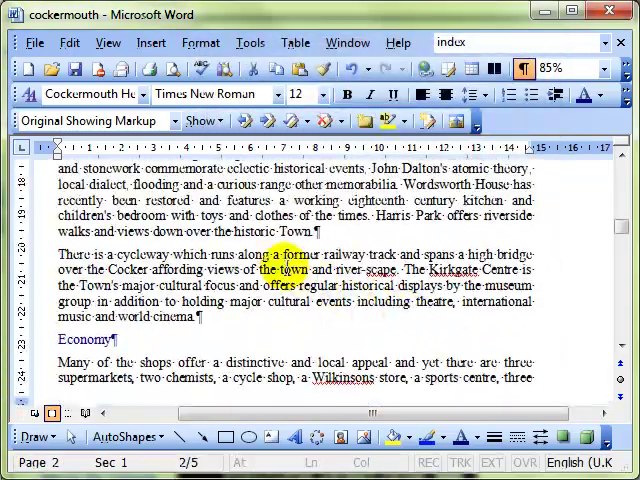
{"action": "double_click", "coordinate": [258, 232]}
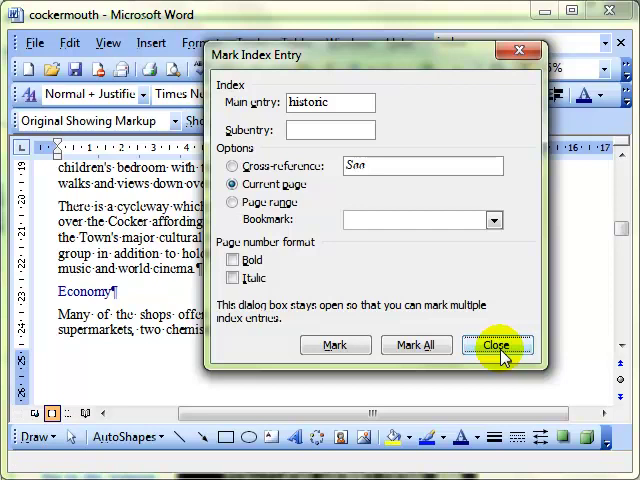
{"action": "left_click", "coordinate": [496, 344]}
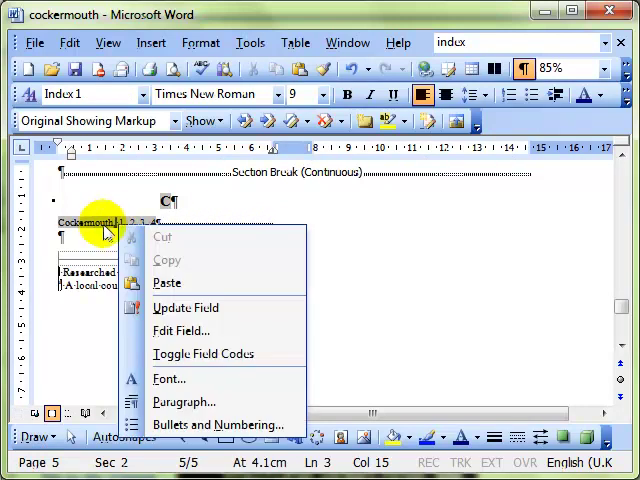
{"action": "mouse_move", "coordinate": [186, 308]}
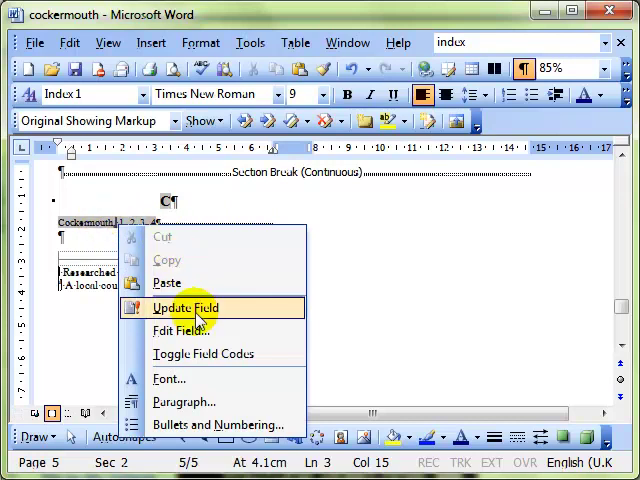
Update the index field on the last page to include the new entries.
{"action": "left_click", "coordinate": [184, 308]}
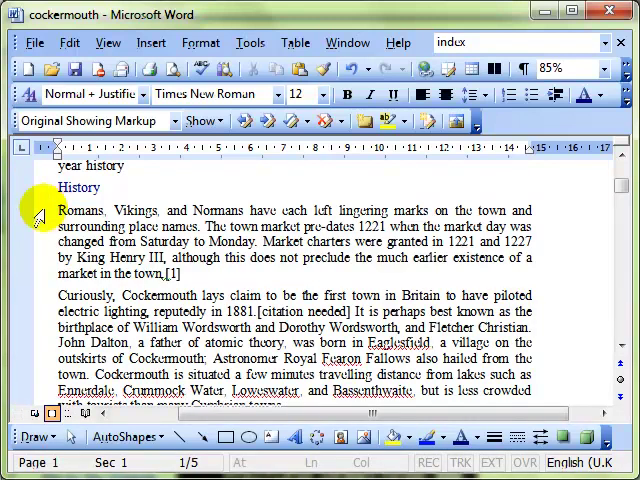
Mark Romans, Vikings and Normans as index entries in the History section.
{"action": "double_click", "coordinate": [78, 212]}
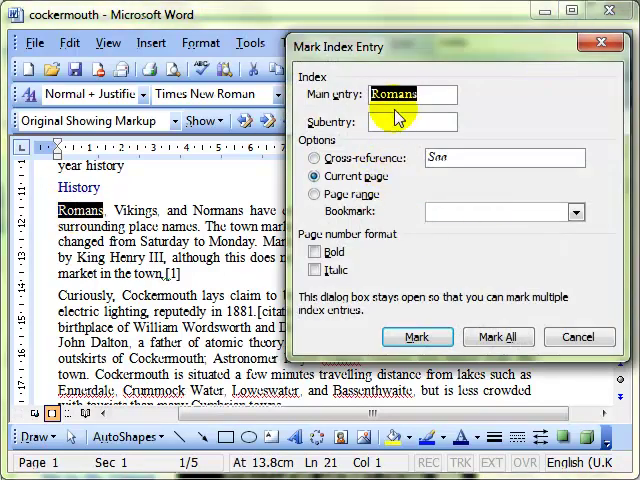
{"action": "left_click", "coordinate": [416, 336]}
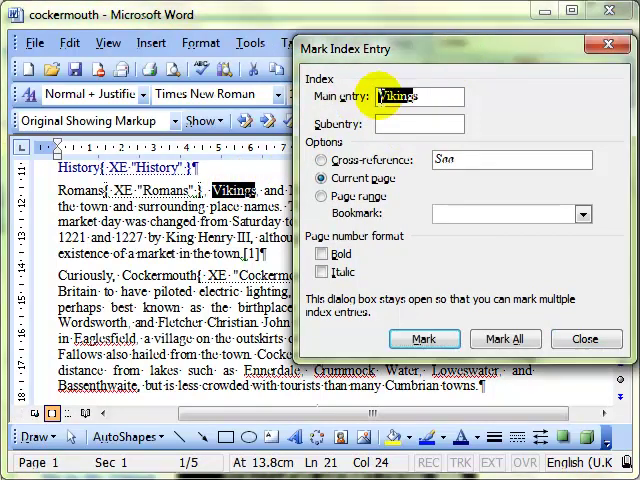
{"action": "left_click", "coordinate": [424, 338]}
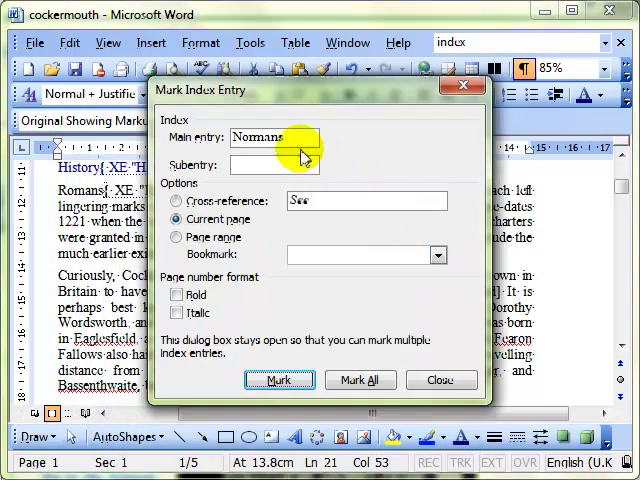
{"action": "left_click", "coordinate": [280, 380]}
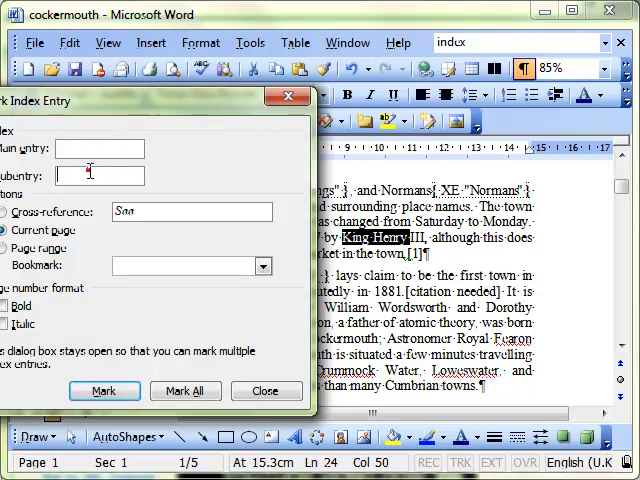
Mark King Henry as a subentry under the main entry History.
{"action": "type", "text": "King Henry"}
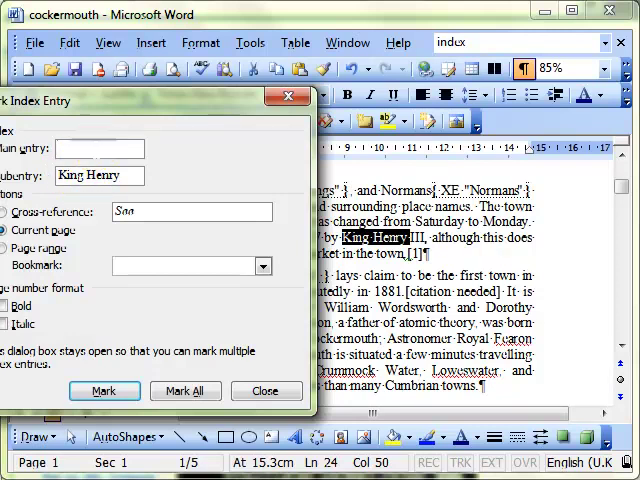
{"action": "type", "text": "Histor"}
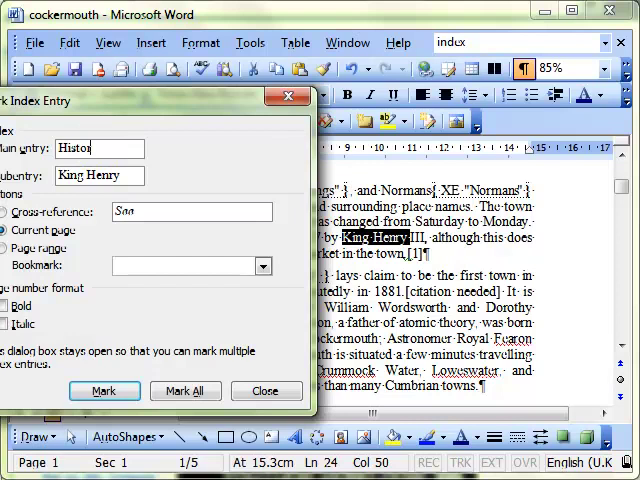
{"action": "type", "text": "y"}
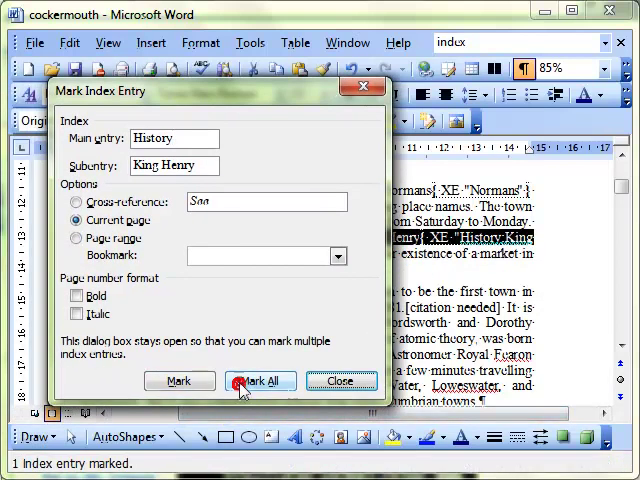
{"action": "left_click", "coordinate": [340, 380]}
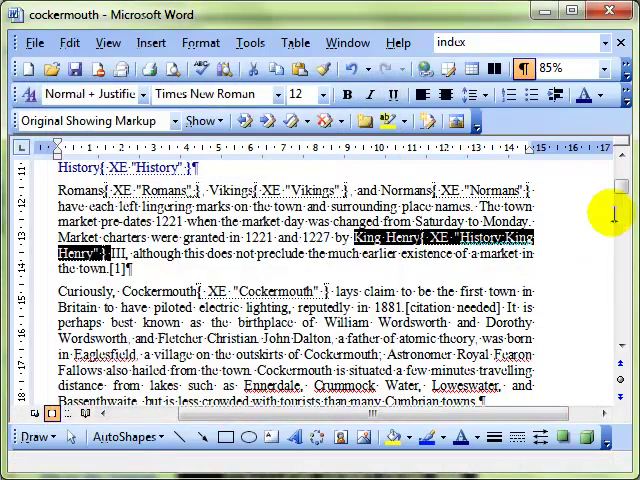
Refresh the end-of-document index so King Henry appears under History and Hockey as a main entry.
{"action": "scroll", "scroll_direction": "down", "scroll_amount": 3}
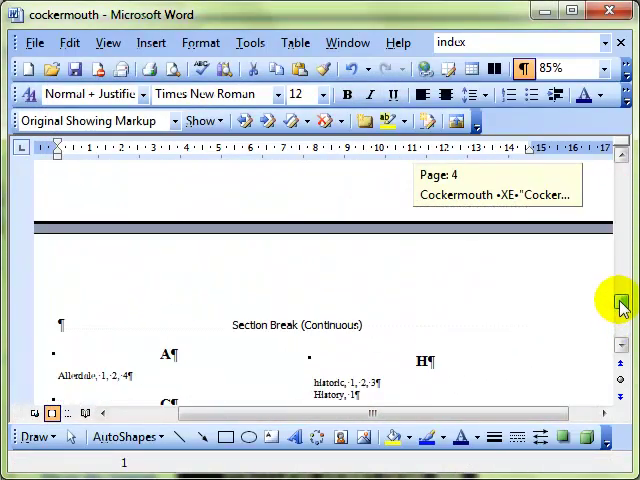
{"action": "scroll", "scroll_direction": "down", "scroll_amount": 3}
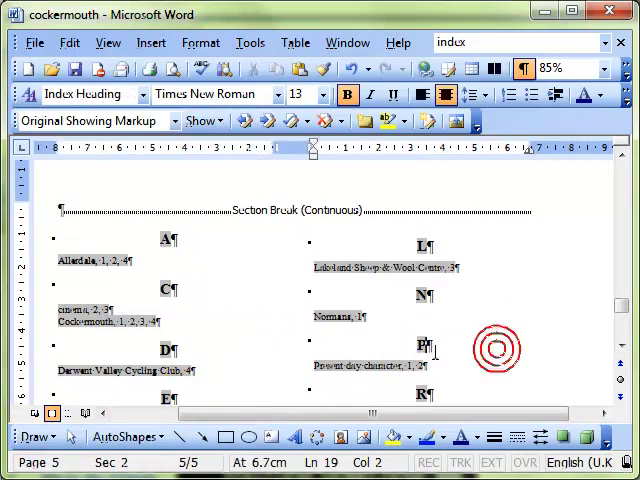
{"action": "mouse_move", "coordinate": [600, 304]}
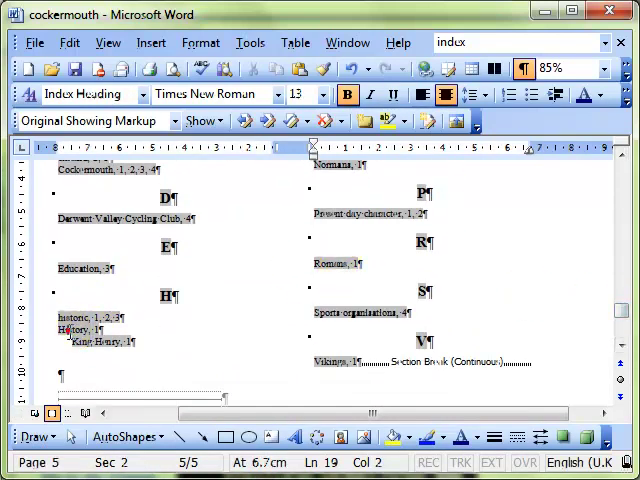
{"action": "left_click", "coordinate": [100, 340]}
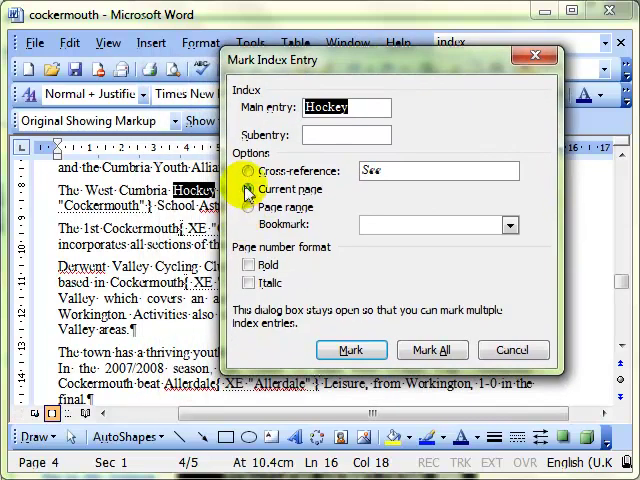
Mark Hockey as a cross-reference index entry reading 'See Sports Organisations'.
{"action": "left_click", "coordinate": [248, 170]}
{"action": "type", "text": " Sports Organisations"}
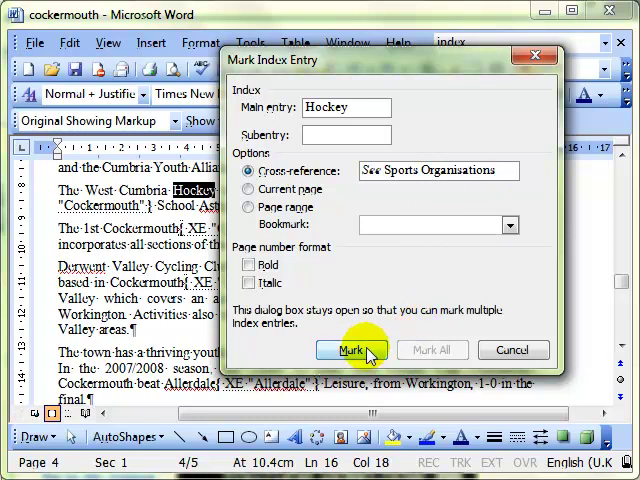
{"action": "left_click", "coordinate": [352, 350]}
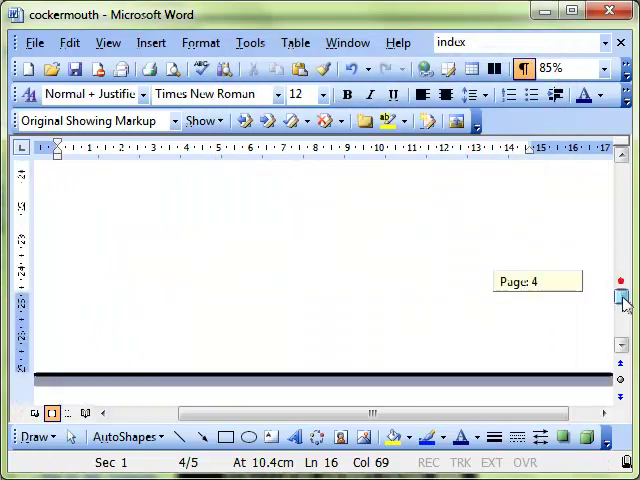
Update the index field so it lists 'Hockey. See Sports Organisations'.
{"action": "right_click", "coordinate": [176, 256]}
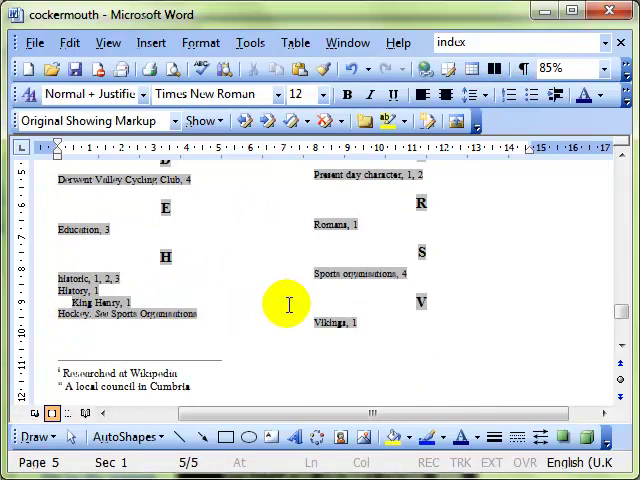
{"action": "mouse_move", "coordinate": [300, 304]}
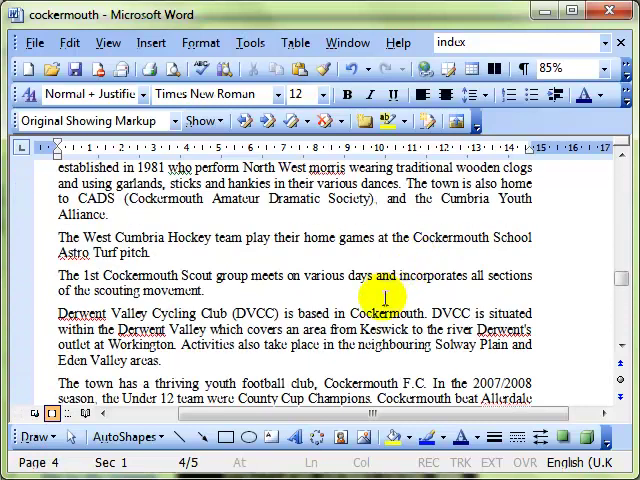
Select Cockermouth in the Derwent Valley Cycling Club paragraph and start inserting a reference.
{"action": "double_click", "coordinate": [386, 312]}
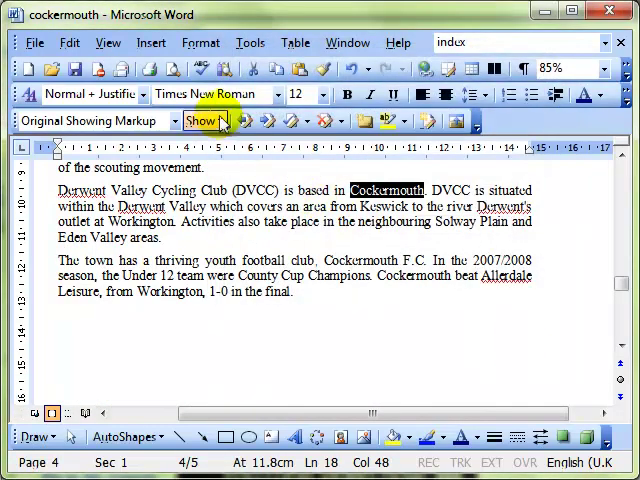
{"action": "left_click", "coordinate": [152, 42]}
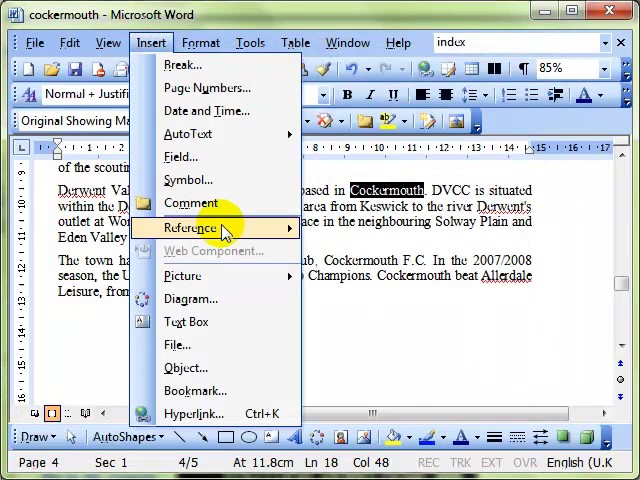